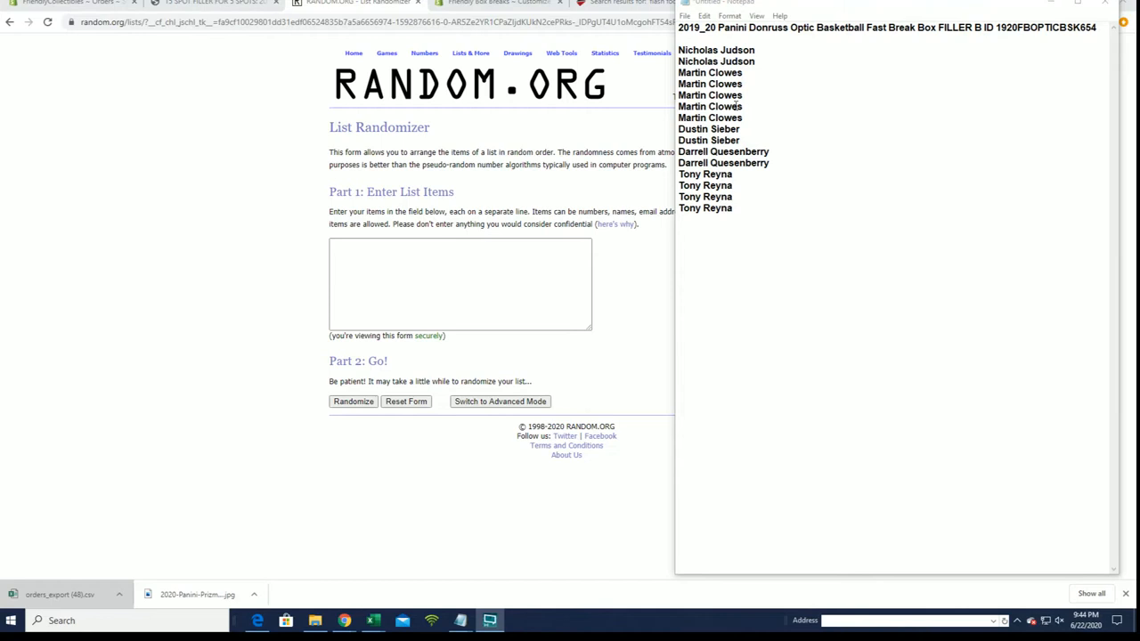
# Select the entry box contents so the filler-break names can replace them
pyautogui.press('ctrl+a')
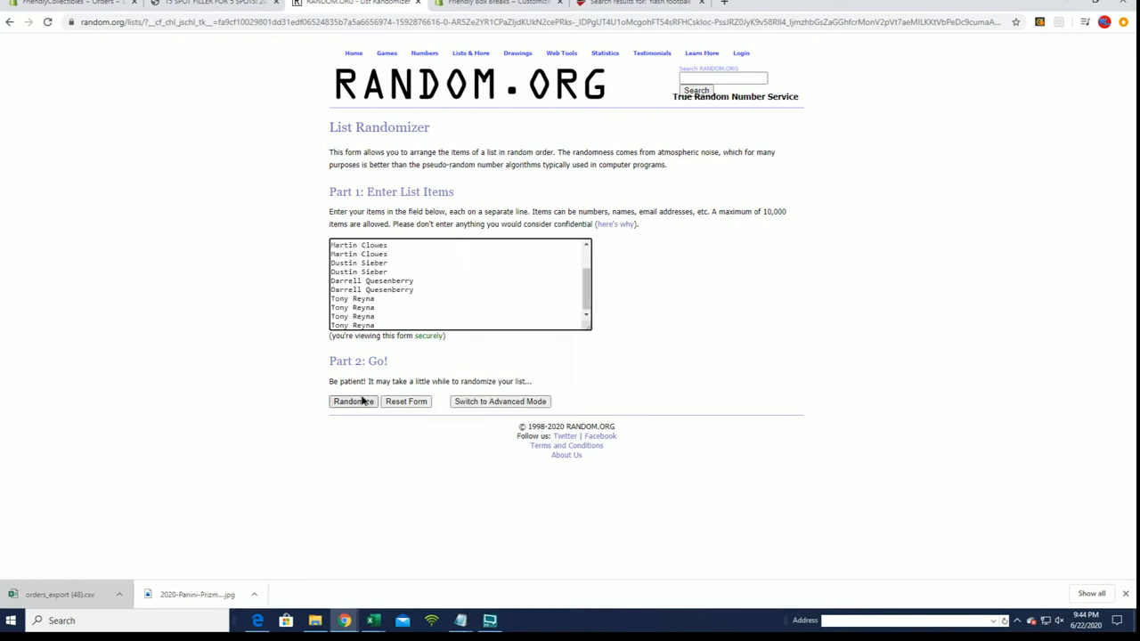
# Randomize the 15 names repeatedly until the list has been shuffled 7 times
pyautogui.click(352, 401)
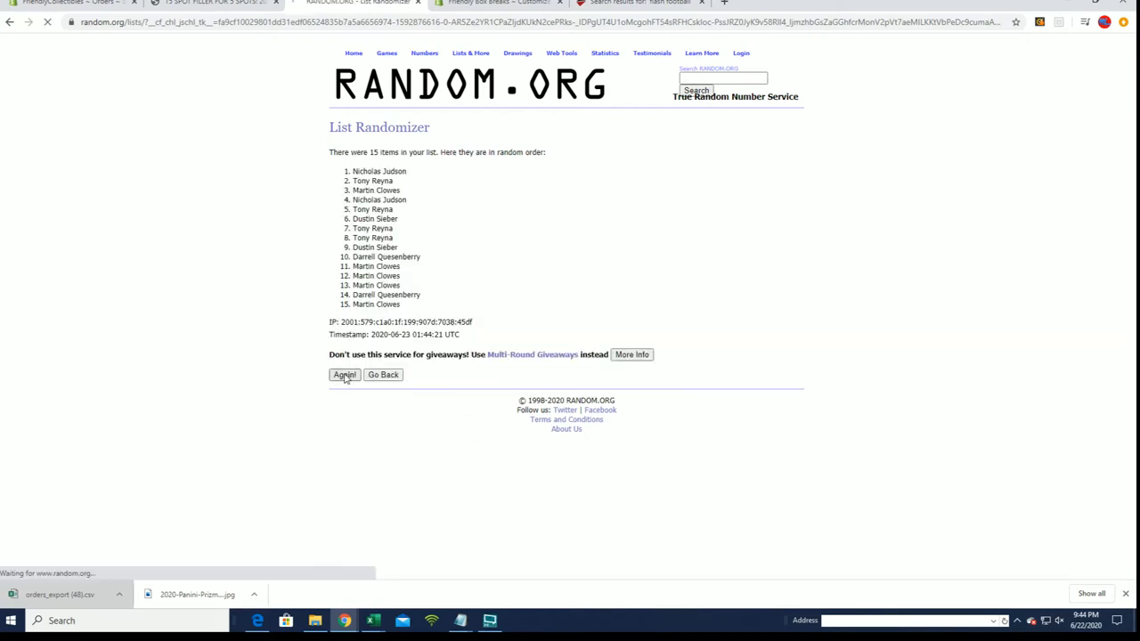
pyautogui.click(344, 374)
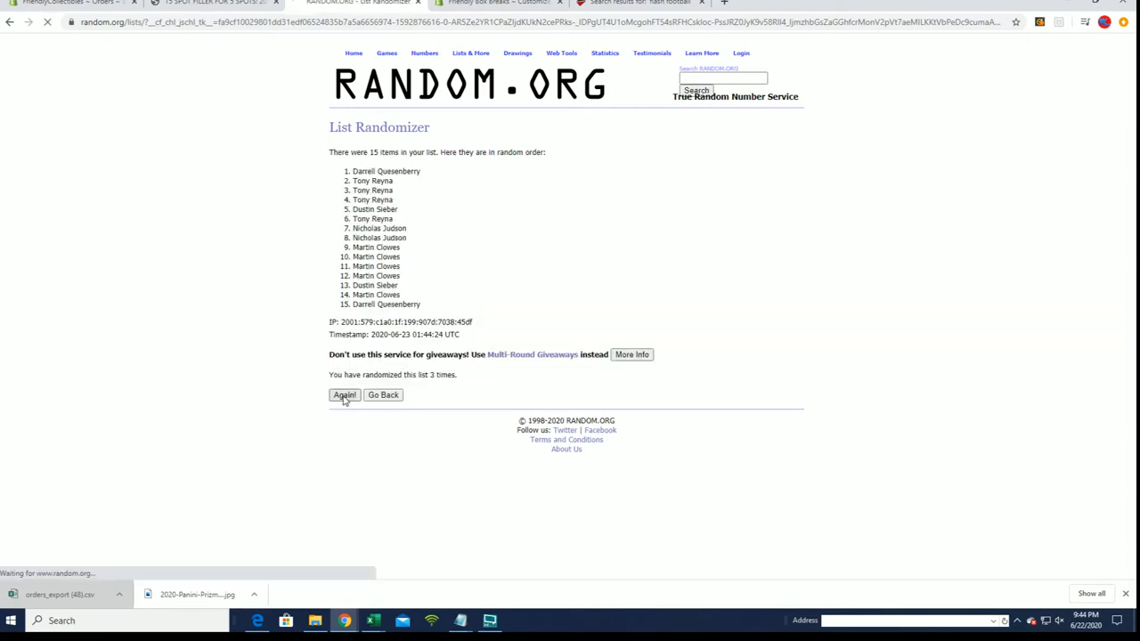
pyautogui.click(343, 395)
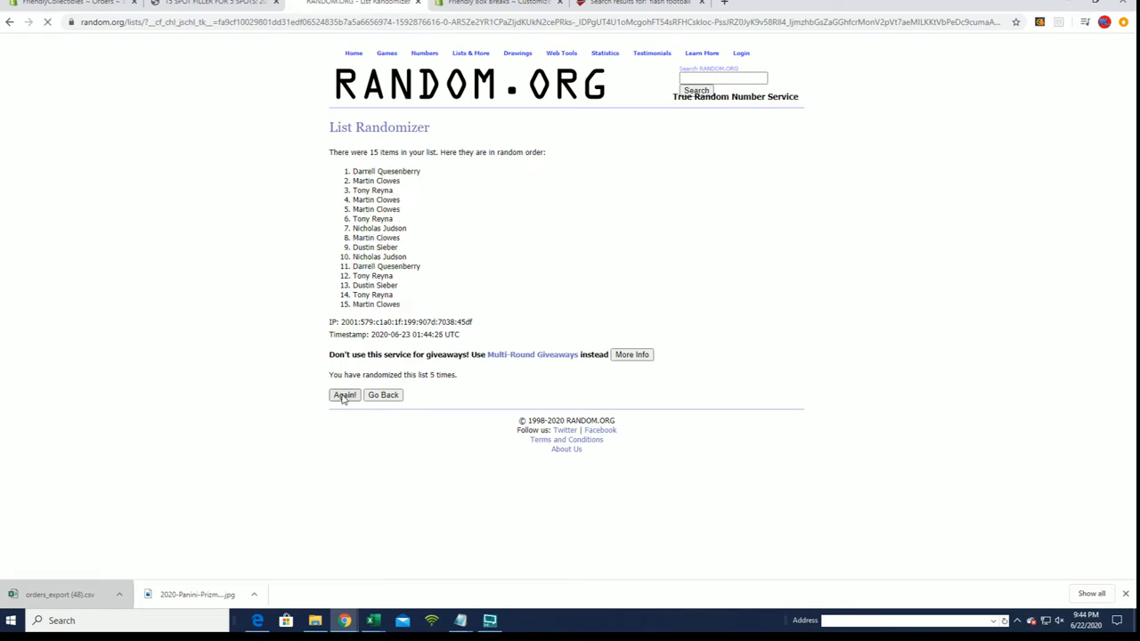
pyautogui.click(343, 395)
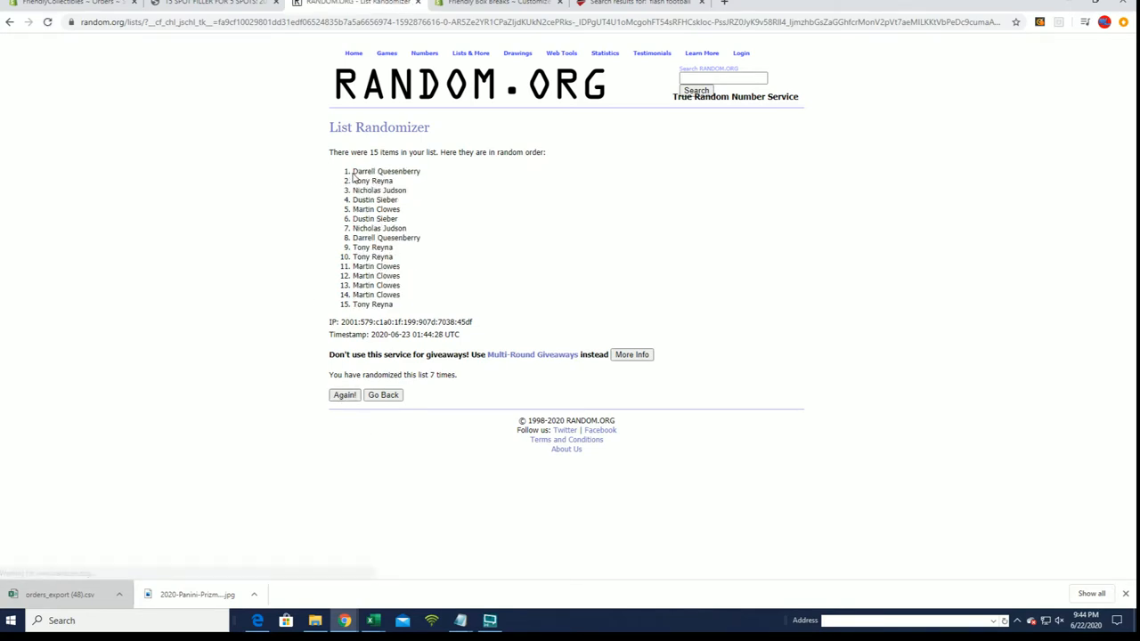
# Select the top names of the randomized results for copying to the FILLER A list
pyautogui.moveTo(353, 172); pyautogui.dragTo(410, 181)
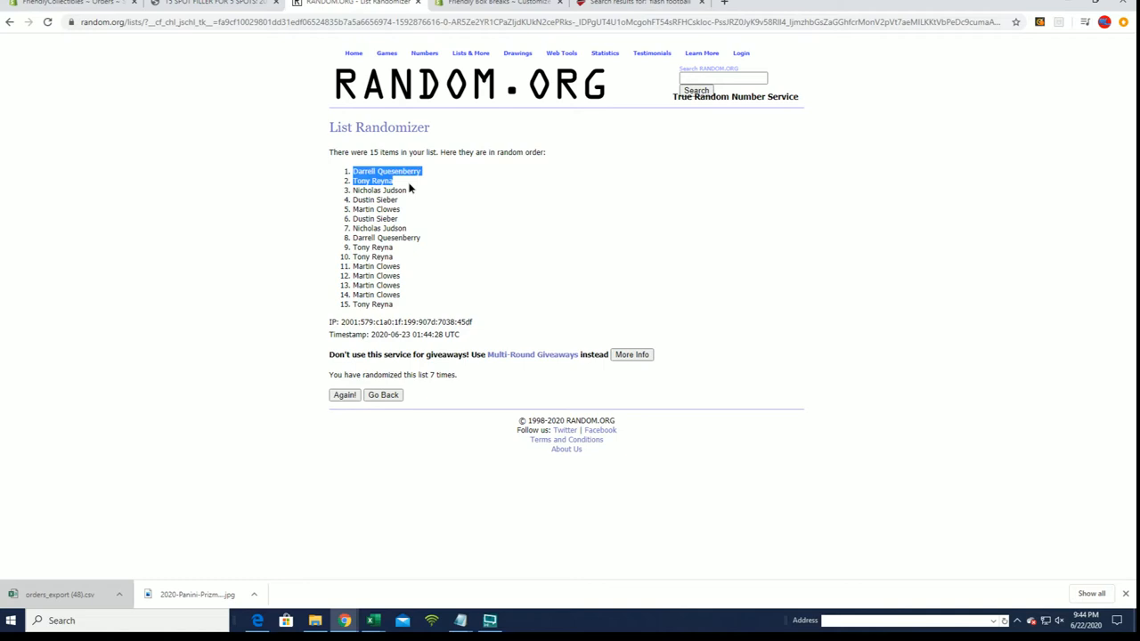
pyautogui.moveTo(372, 182); pyautogui.dragTo(414, 210)
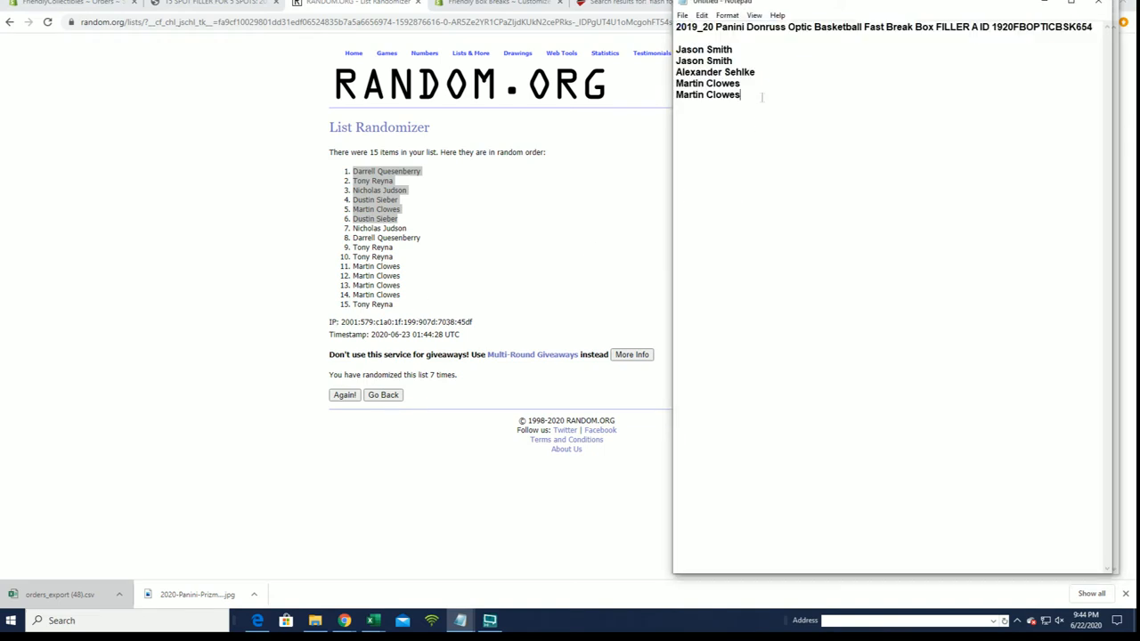
pyautogui.press('enter')
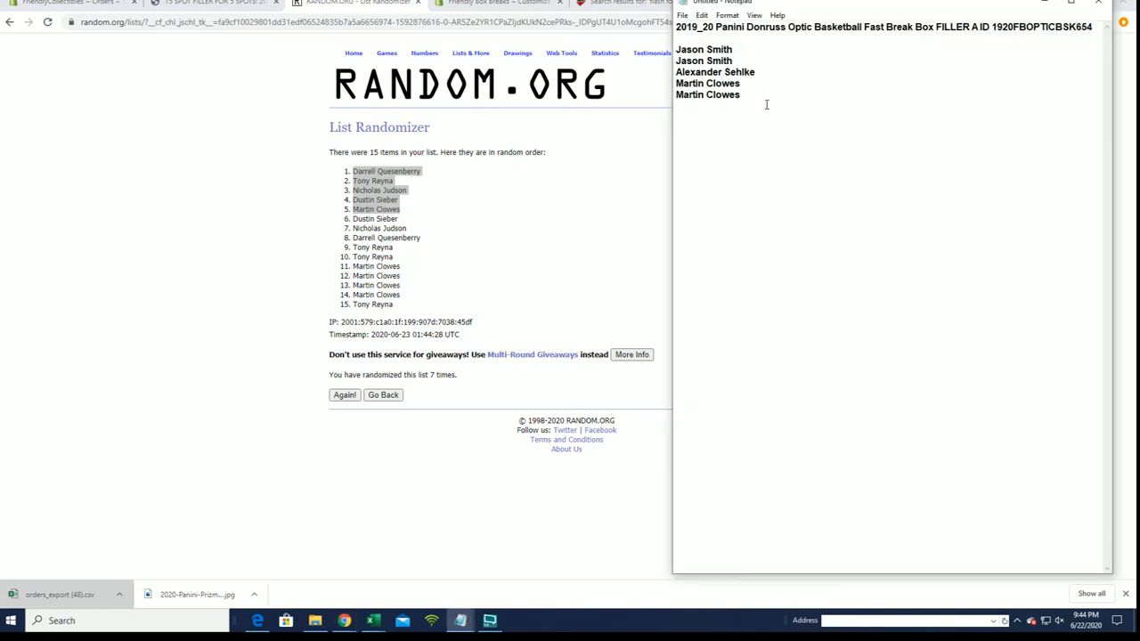
pyautogui.write('Darrell Quesenberry')
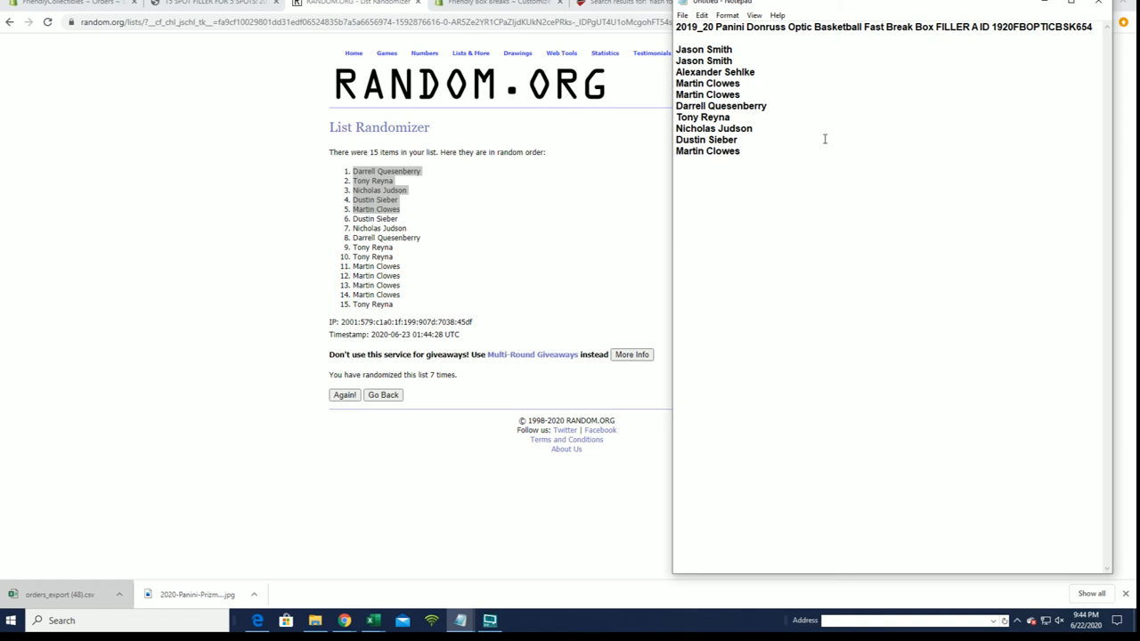
pyautogui.moveTo(823, 144)
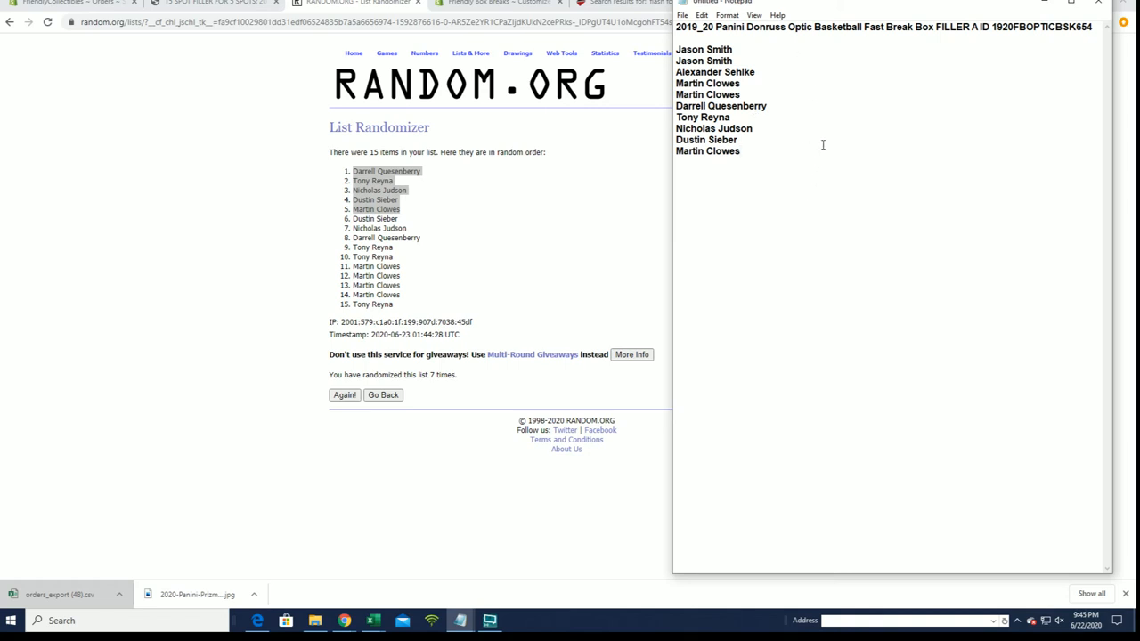